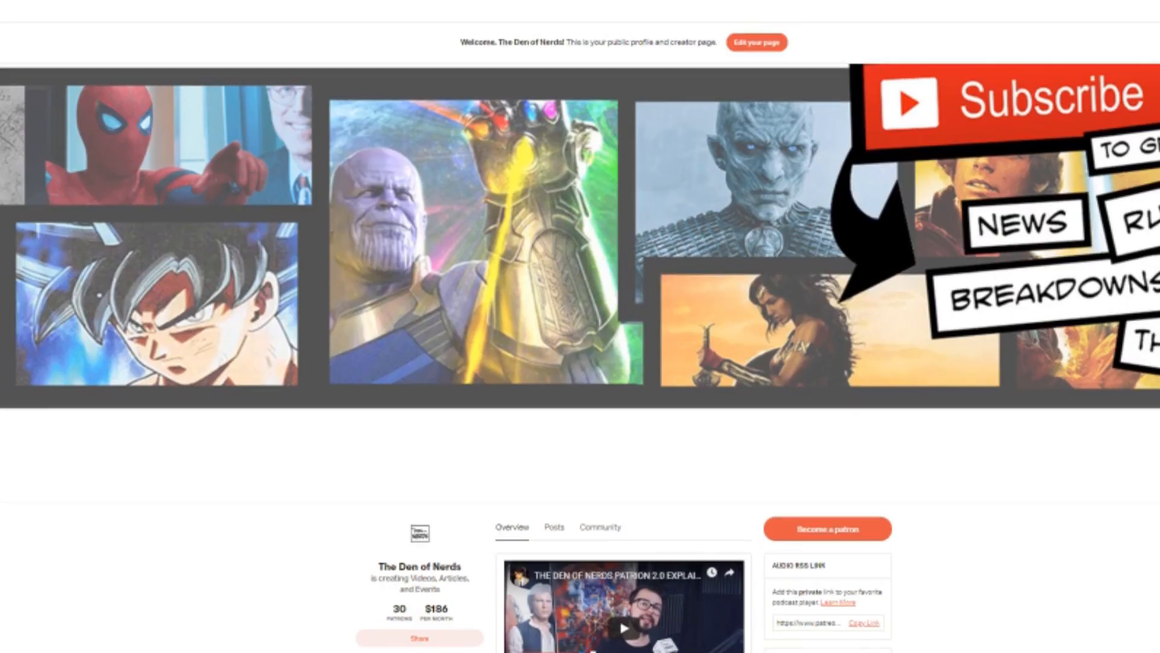
pyautogui.scroll(-3)
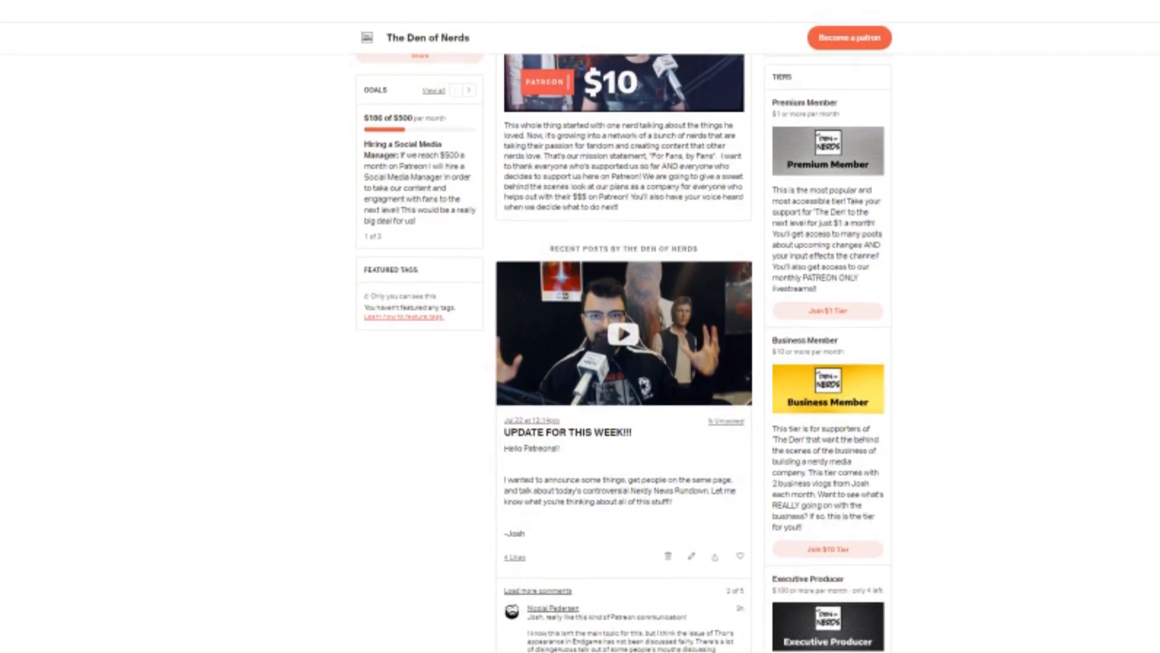
pyautogui.scroll(-3)
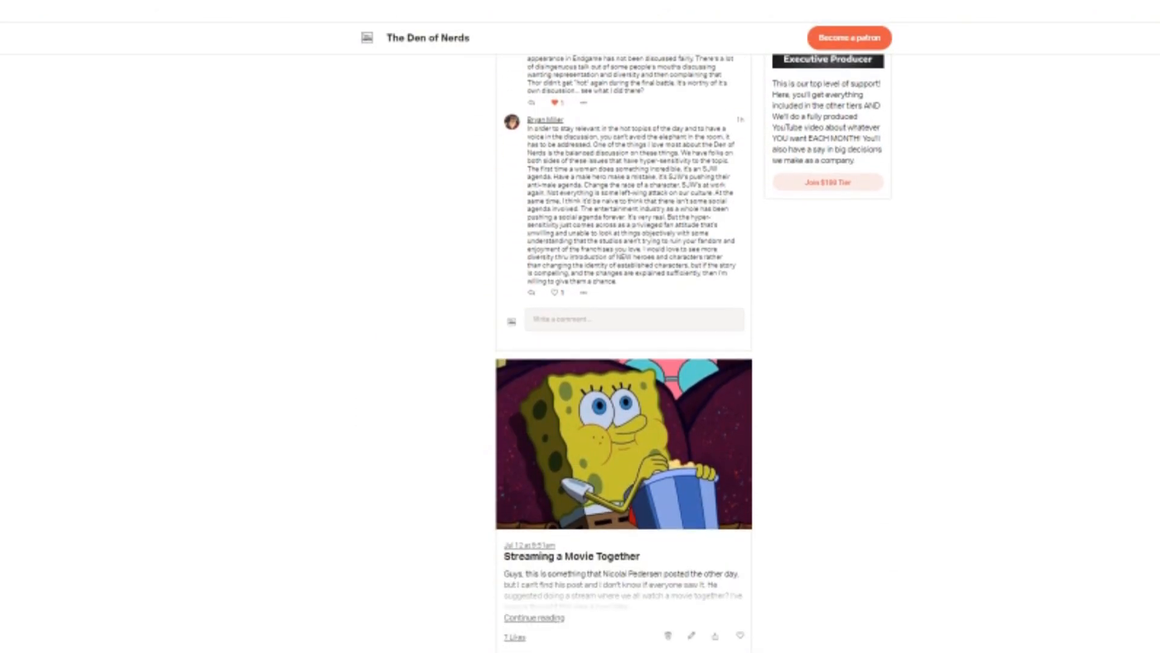
pyautogui.scroll(3)
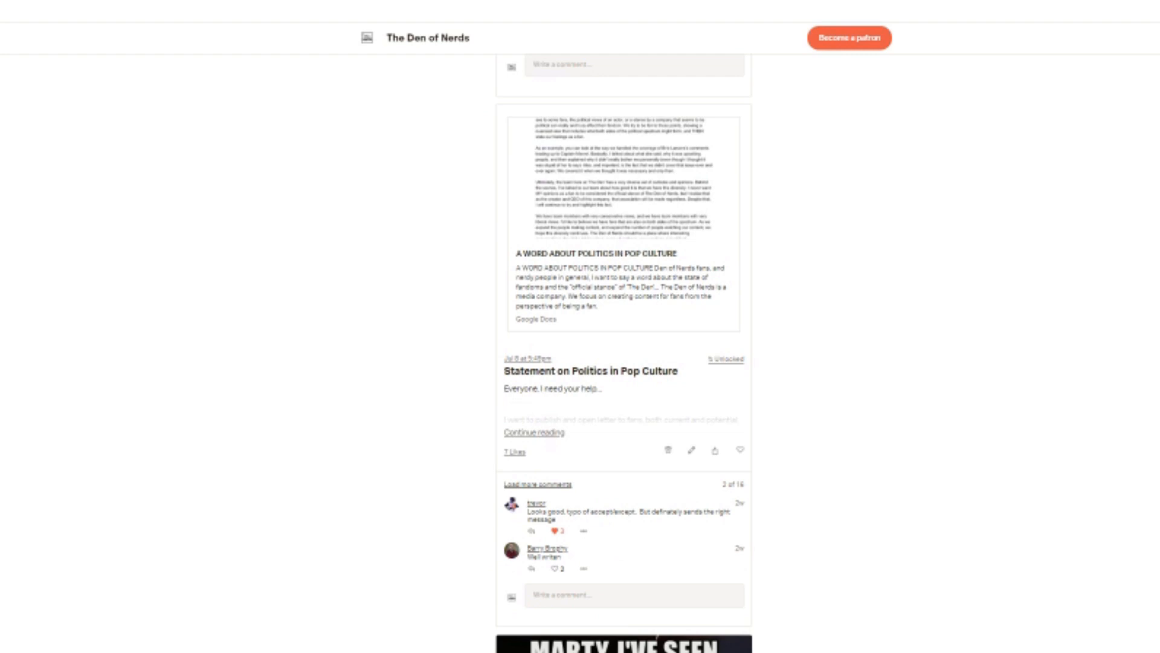
pyautogui.scroll(-3)
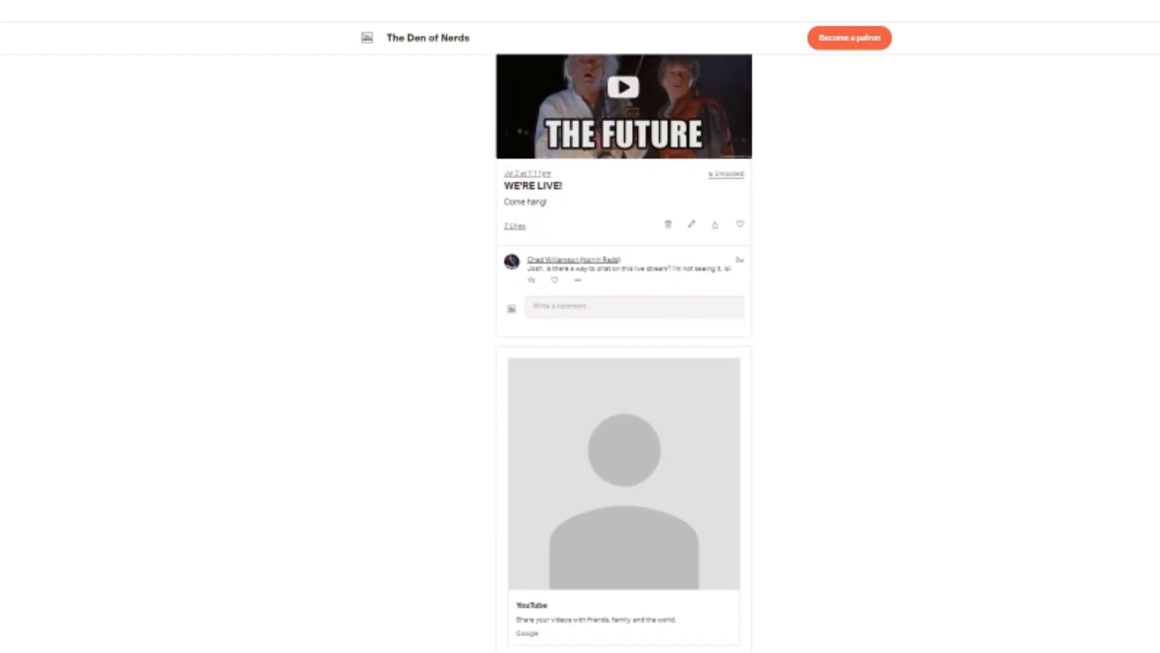
pyautogui.scroll(-3)
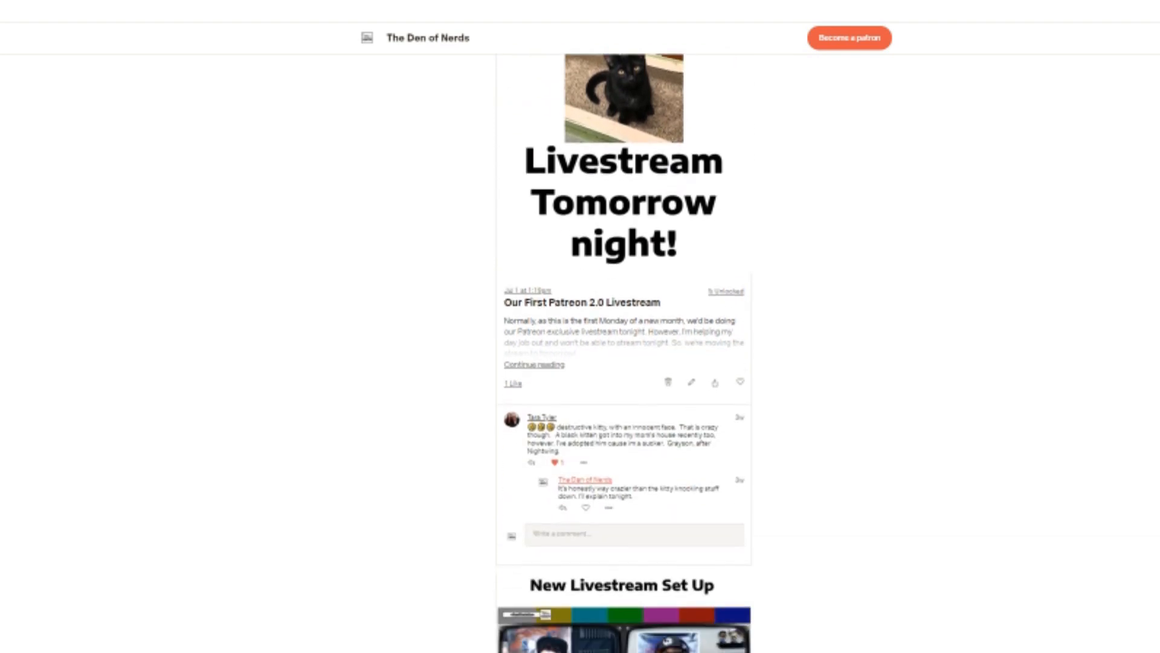
pyautogui.scroll(-3)
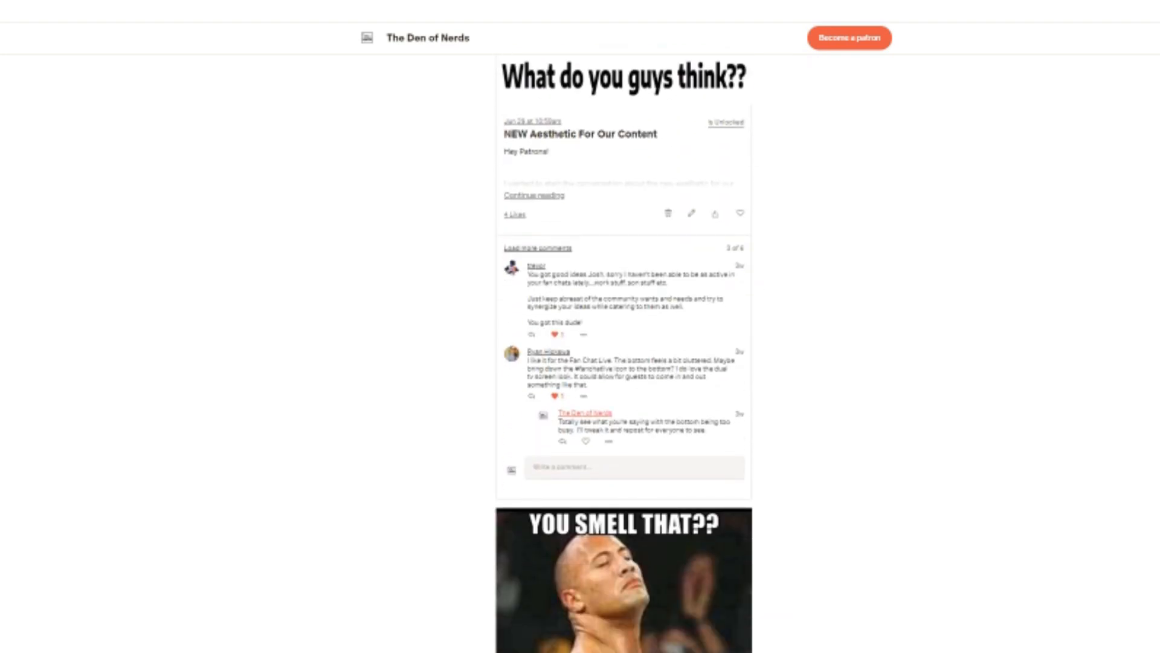
pyautogui.scroll(-3)
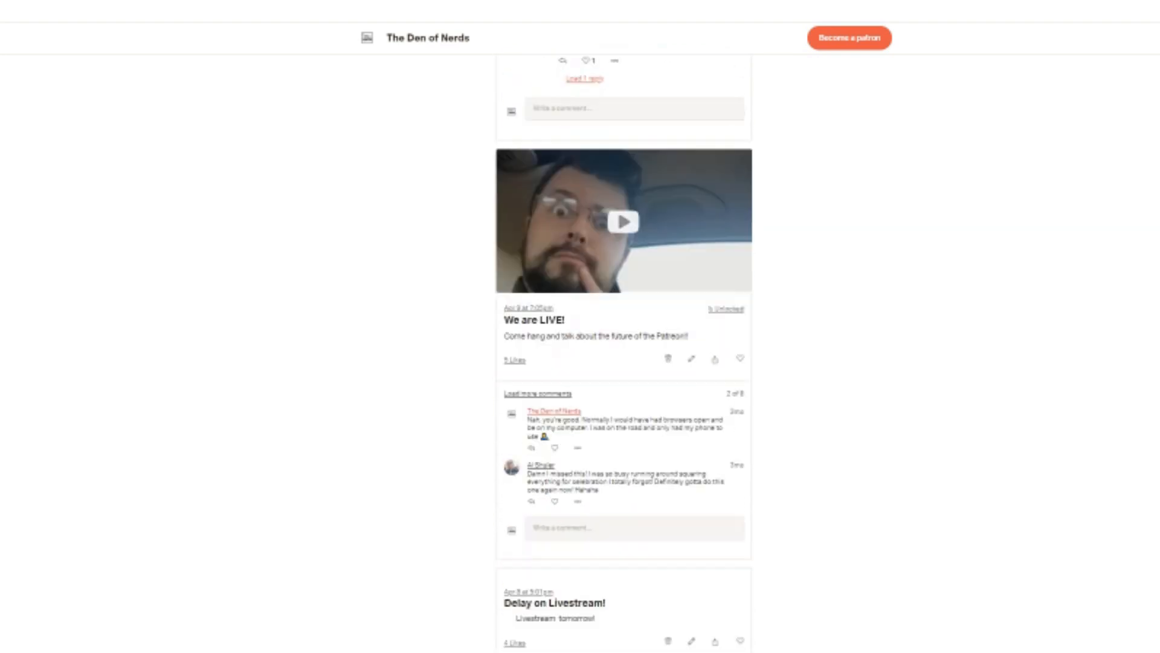